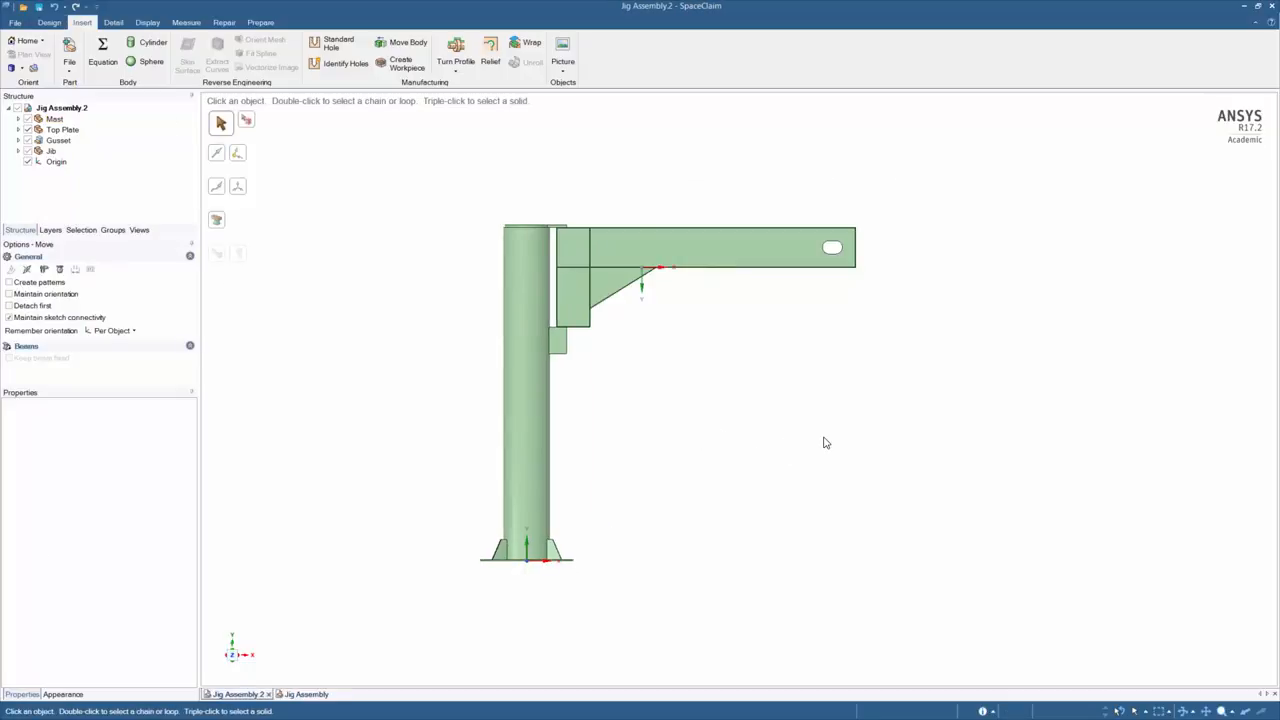
Select Jig Assembly 2 and bring up the Detail tab's annotation and 3D markup tools.
{"action": "left_click", "coordinate": [15, 22]}
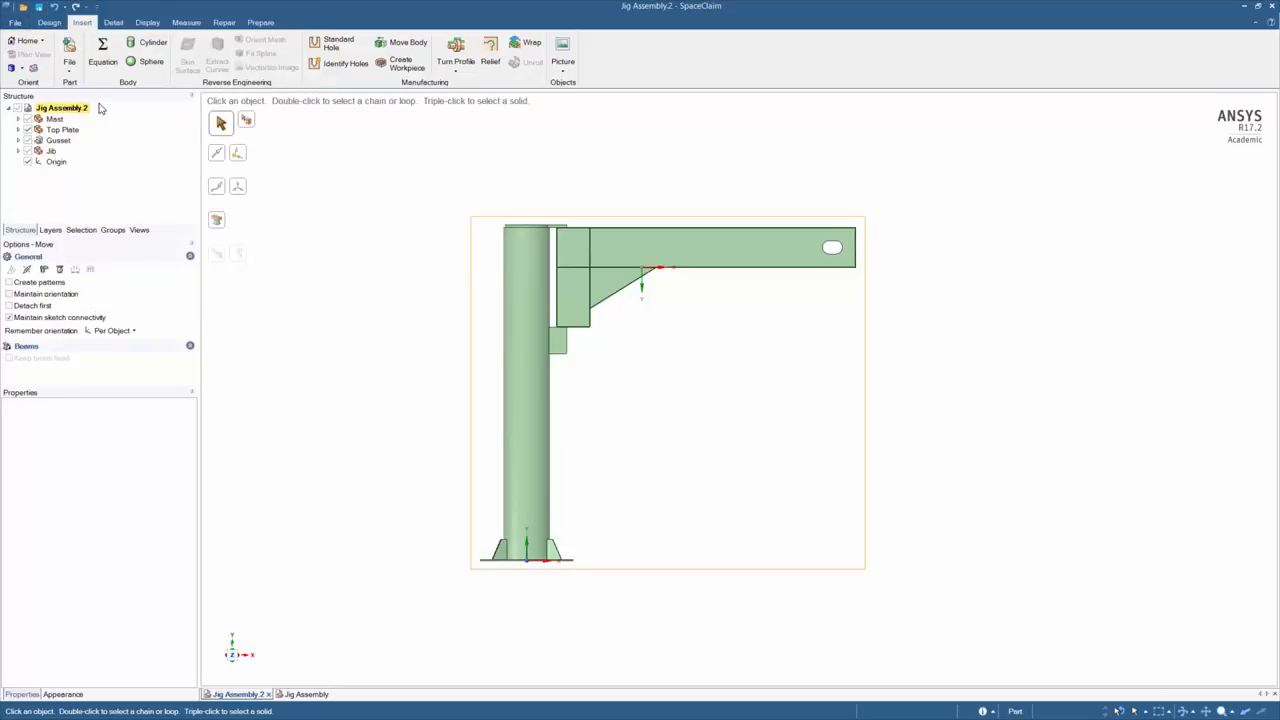
{"action": "left_click", "coordinate": [54, 118]}
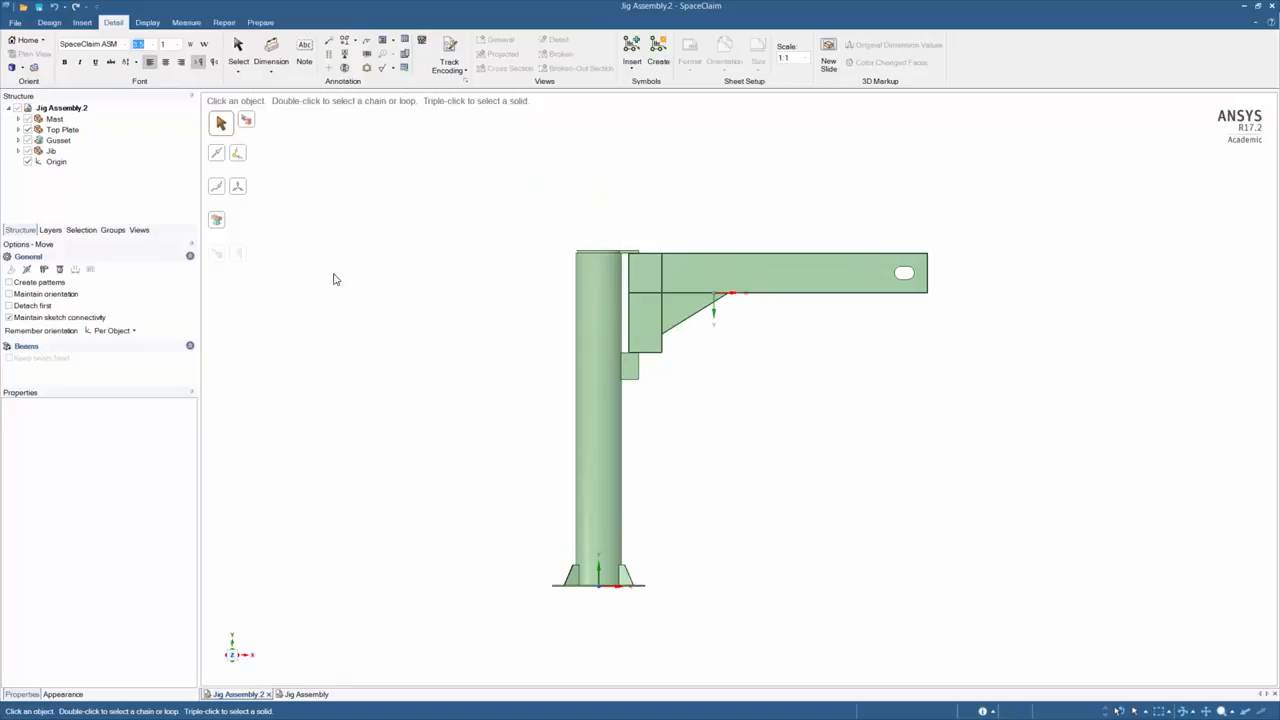
Create Slide1 comparing Jig Assembly 2 with its alternate version, collapsing the reference parts list.
{"action": "left_click", "coordinate": [829, 55]}
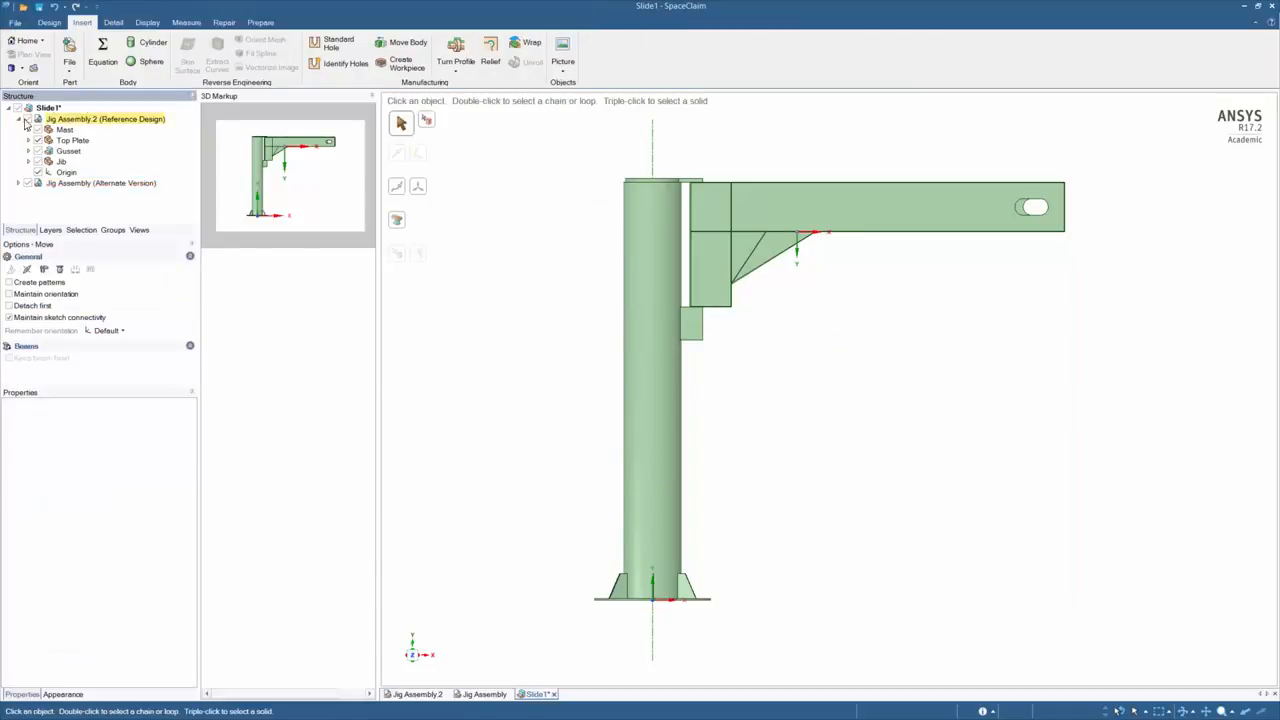
{"action": "left_click", "coordinate": [113, 22]}
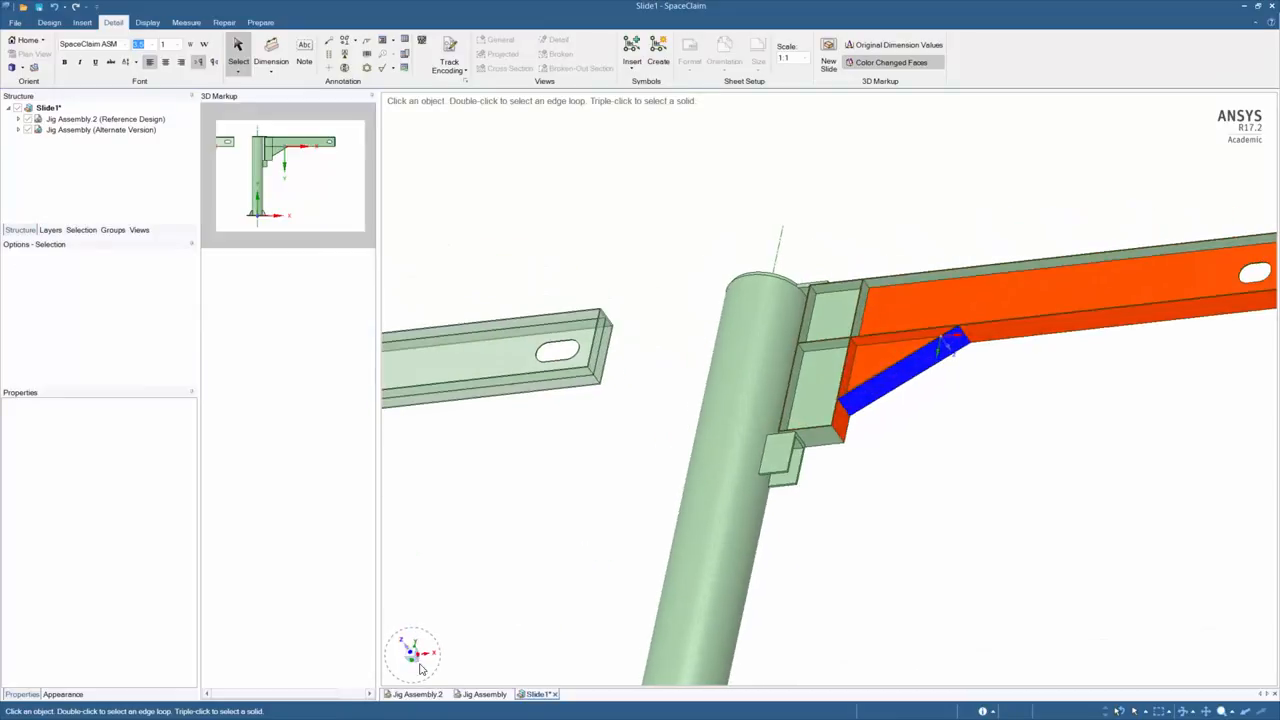
Switch to Plan View and show changed faces with Is/Was values like 995.18mm Was:405.18mm.
{"action": "left_click", "coordinate": [270, 50]}
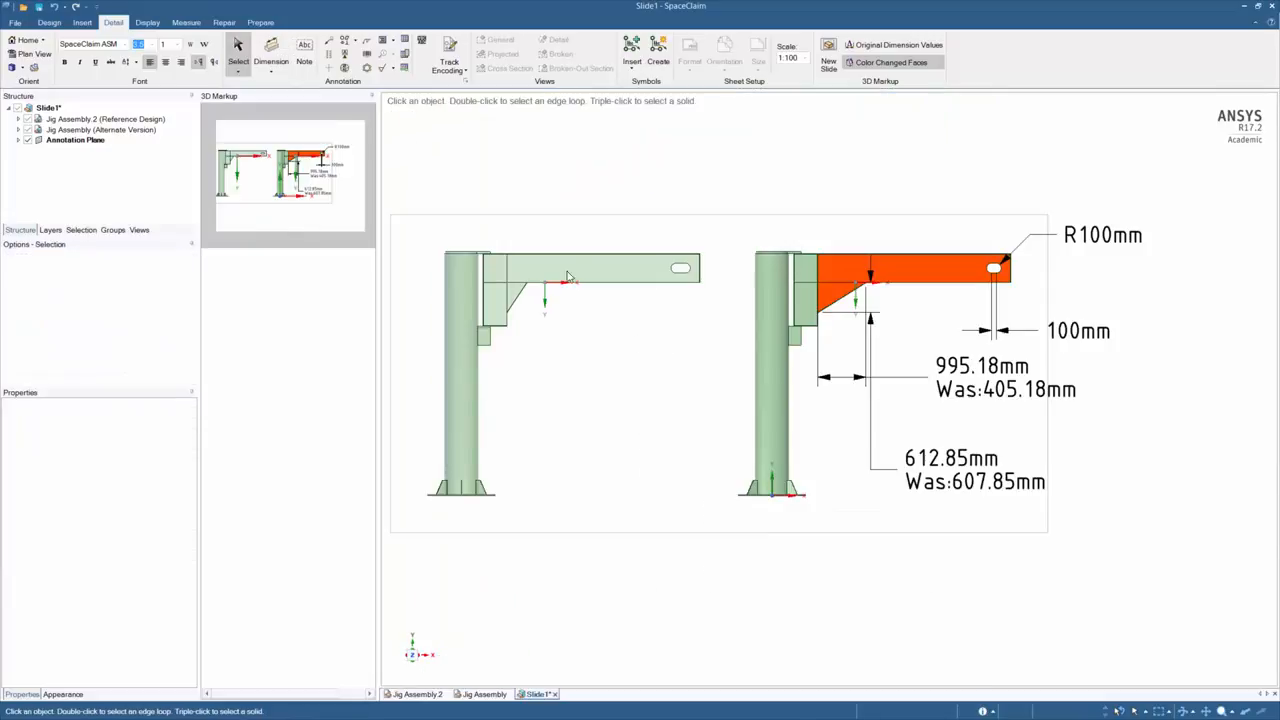
{"action": "left_click", "coordinate": [304, 50]}
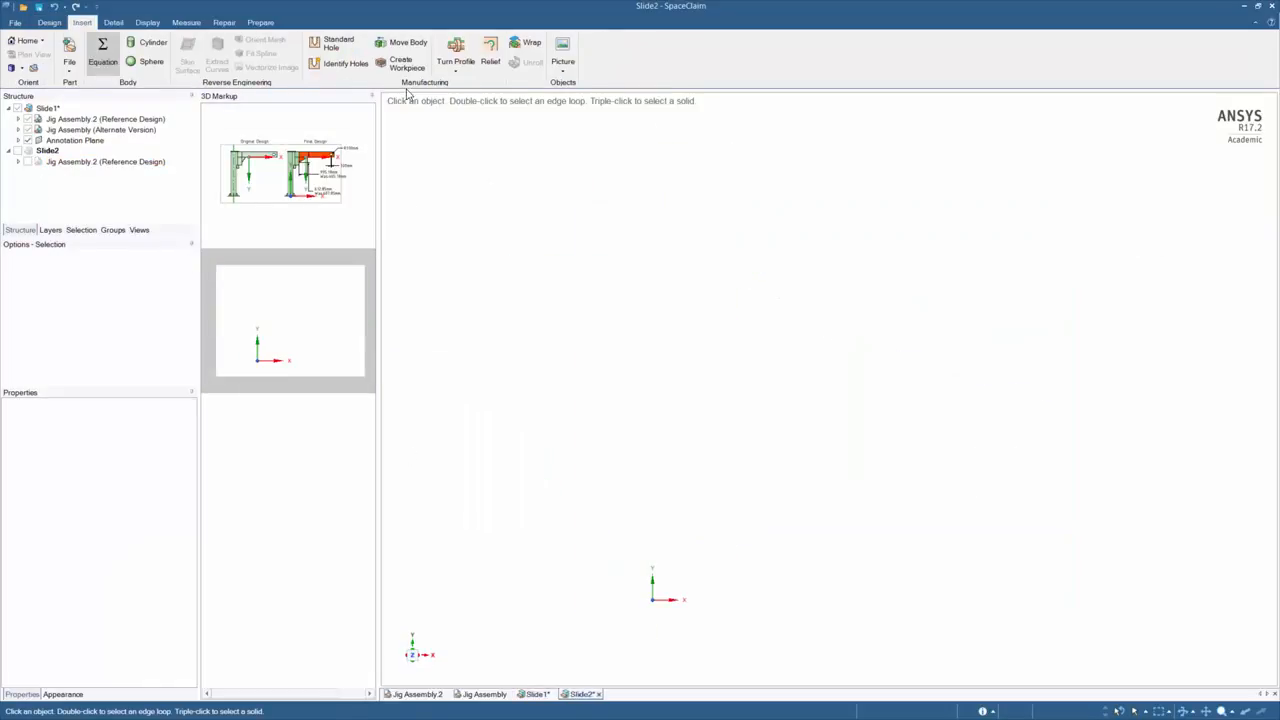
Insert the Stress Original and Stress Final pictures onto Slide2.
{"action": "left_click", "coordinate": [562, 61]}
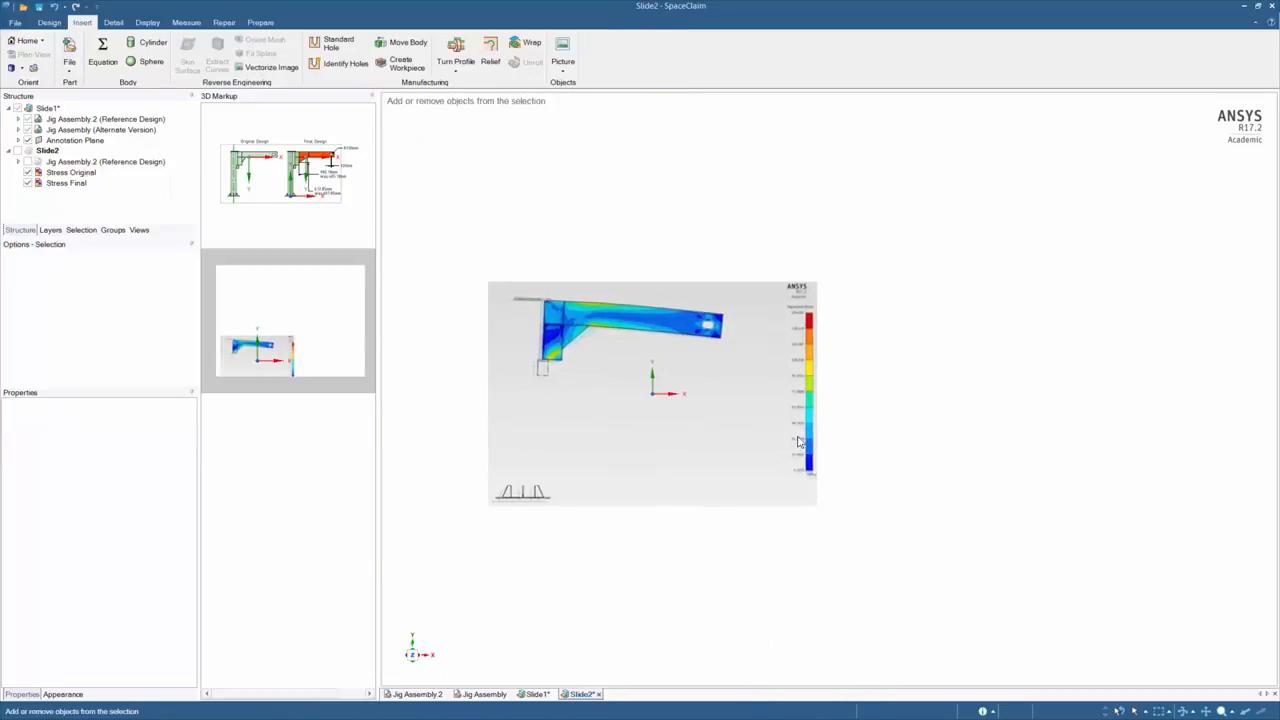
{"action": "left_click", "coordinate": [66, 183]}
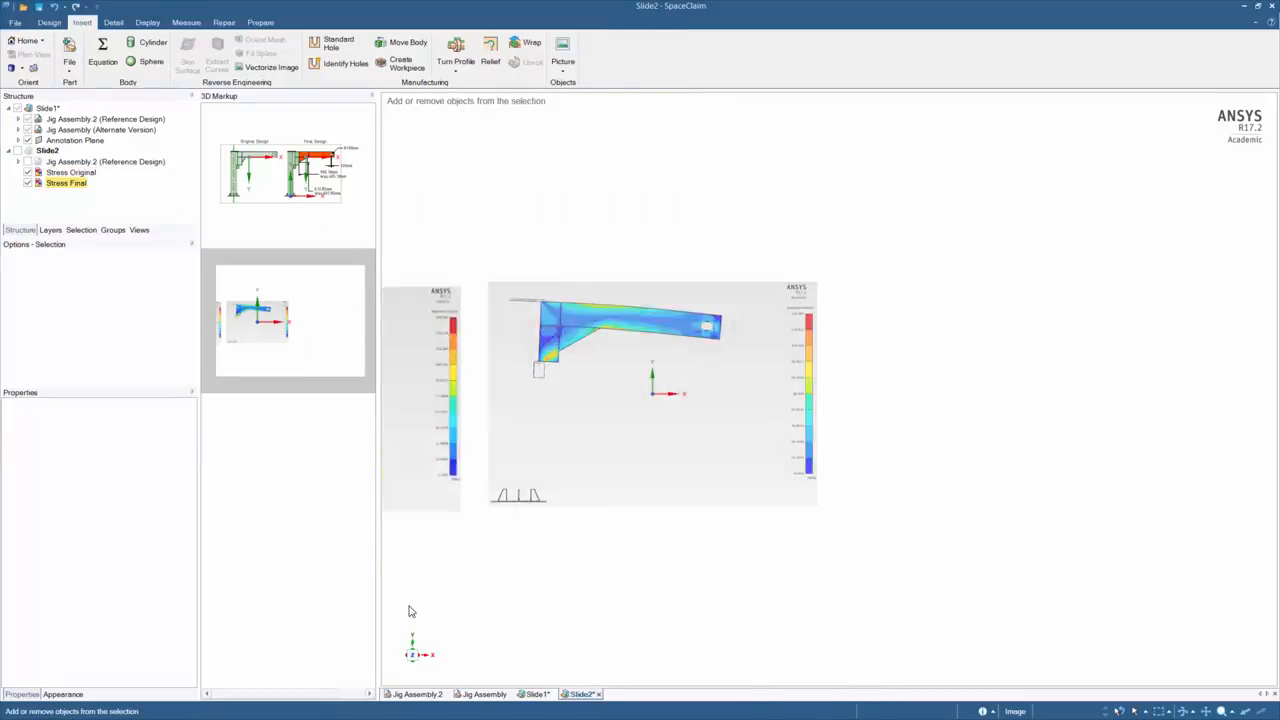
{"action": "left_click", "coordinate": [113, 22]}
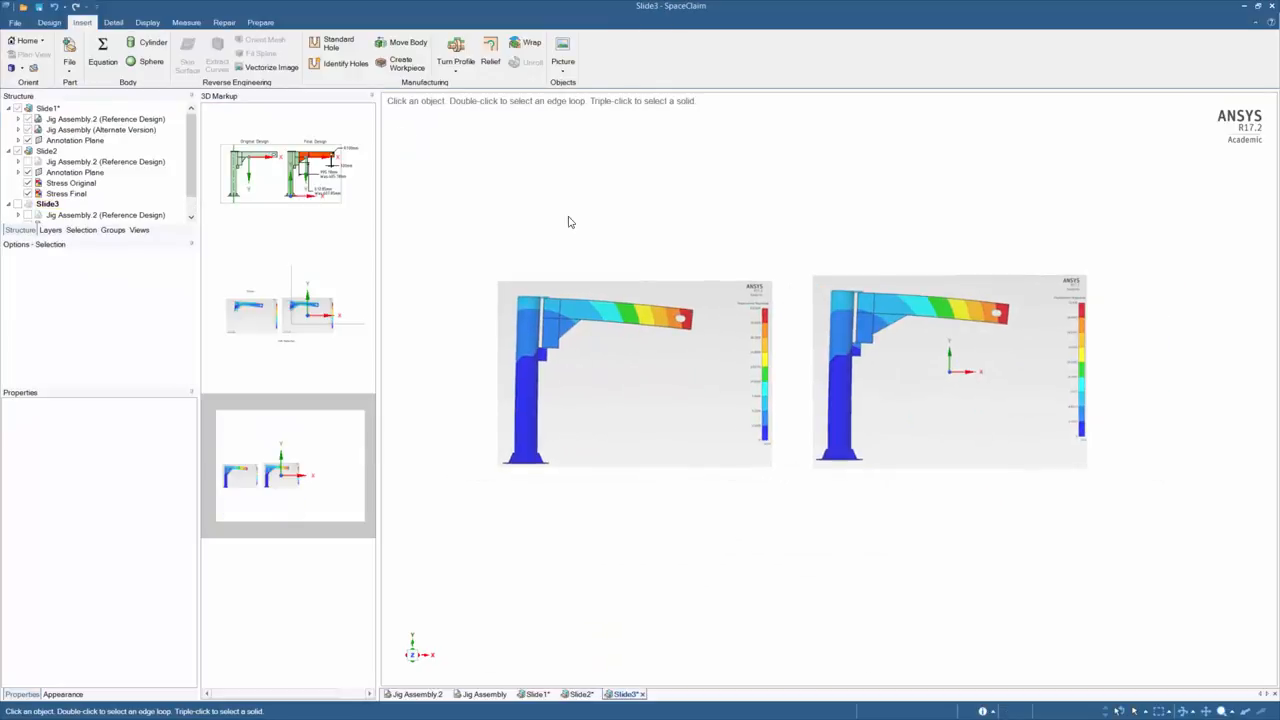
Finish Slide3 with Displacement title and 9% Reduction note, then open the File menu.
{"action": "left_click", "coordinate": [113, 22]}
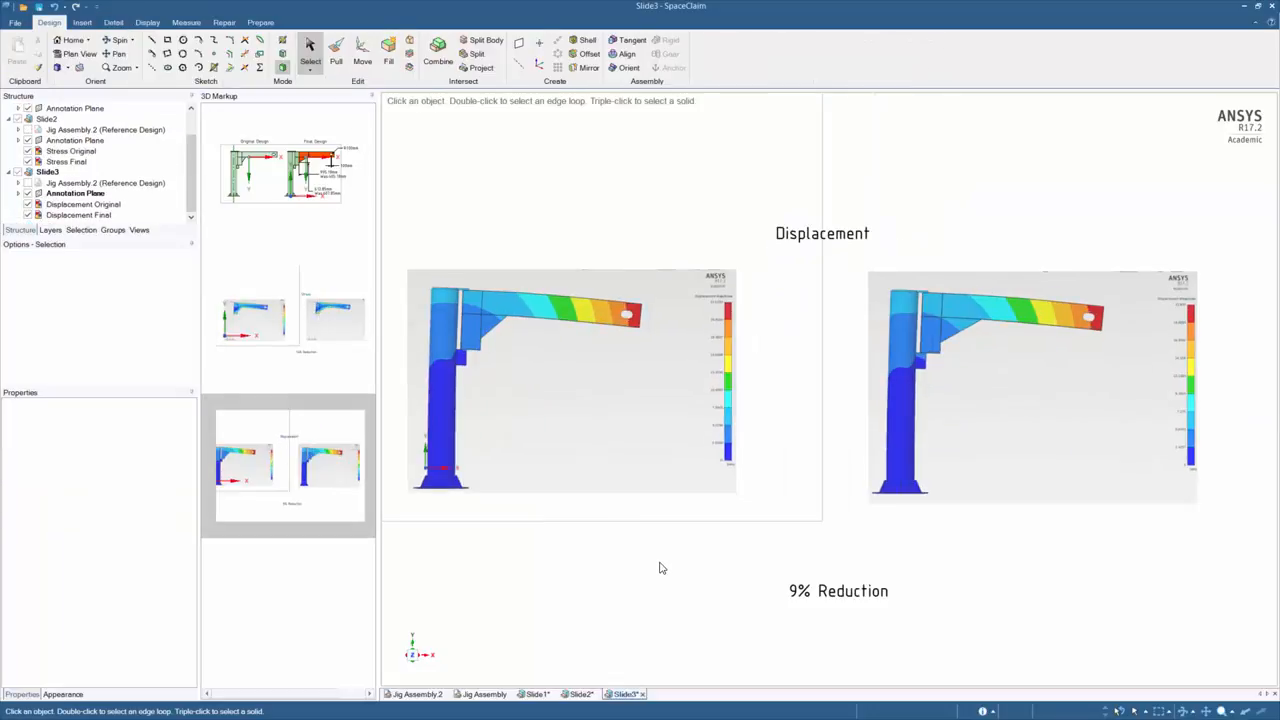
{"action": "left_click", "coordinate": [15, 22]}
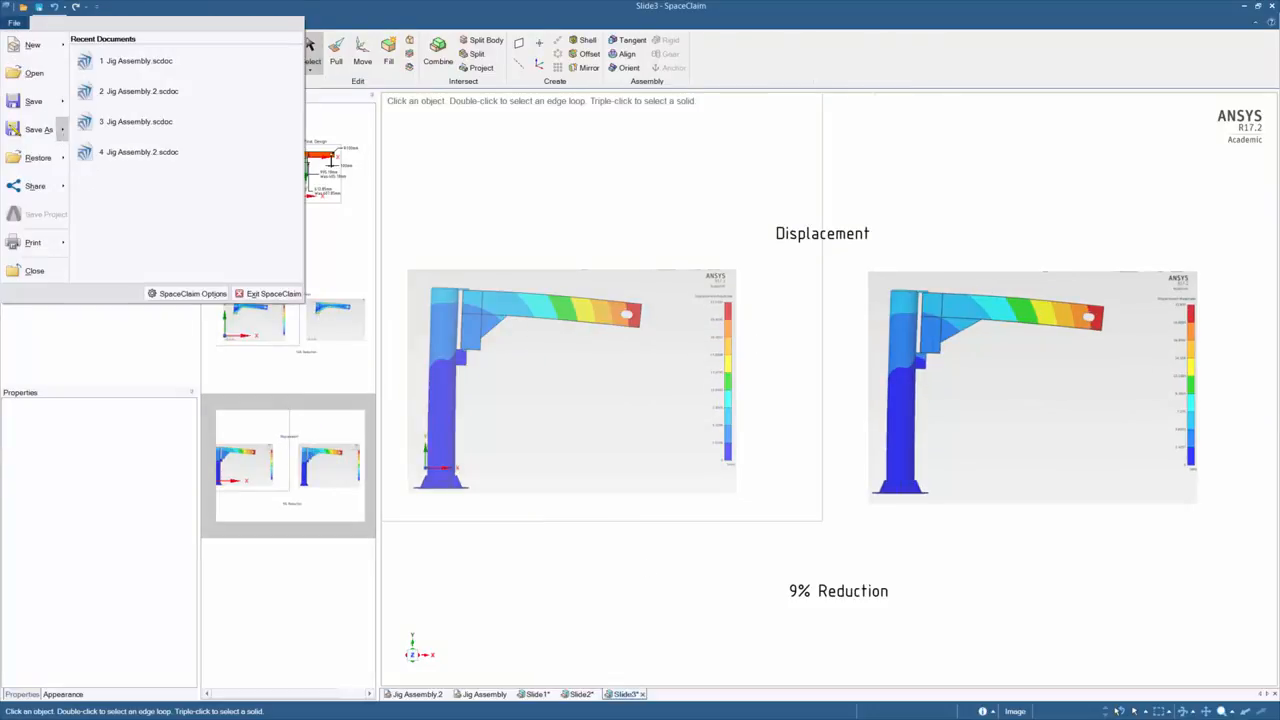